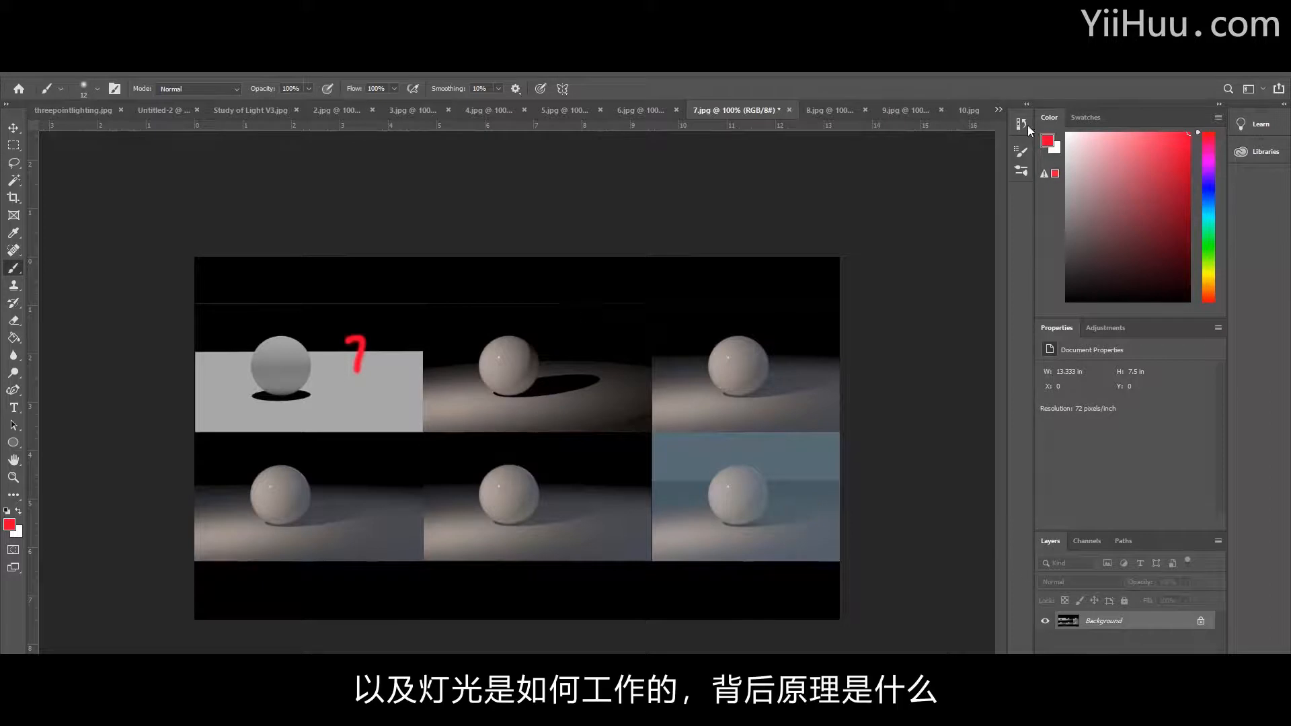
# Delete the Brush Tool history state and confirm, discarding the red question-mark stroke
pyautogui.click(1021, 122)
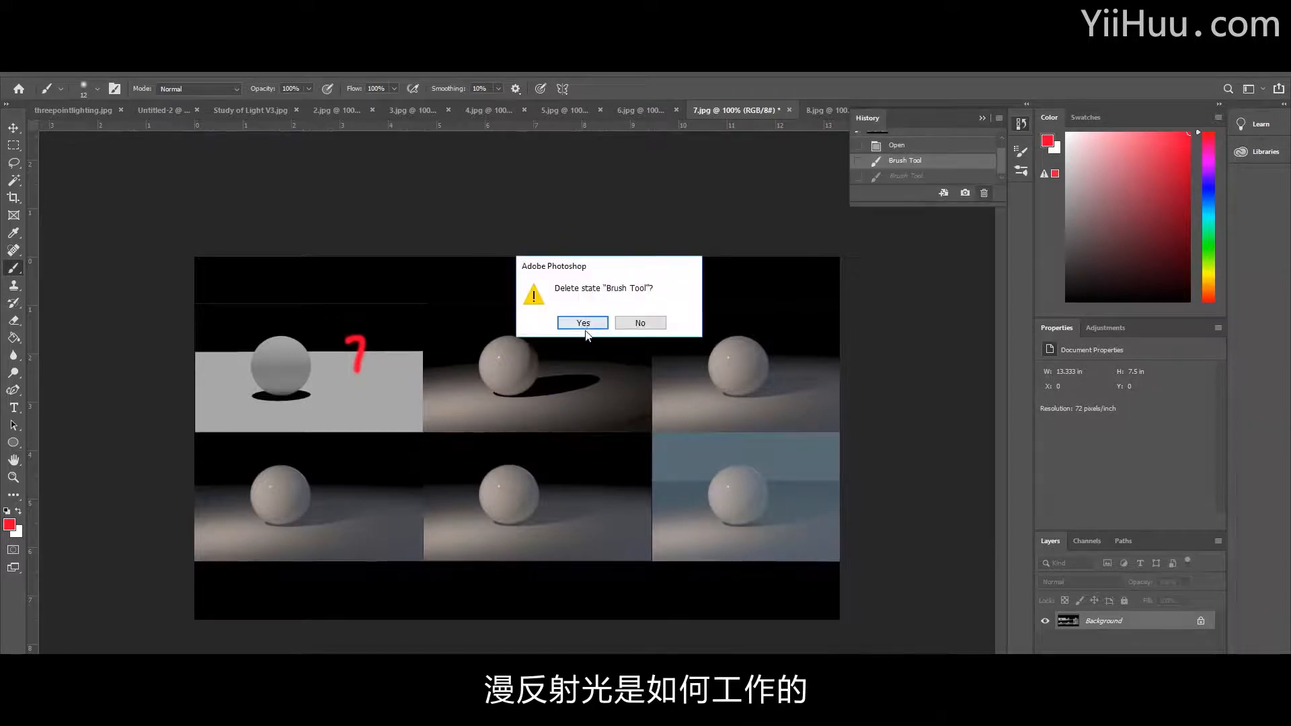
pyautogui.click(582, 323)
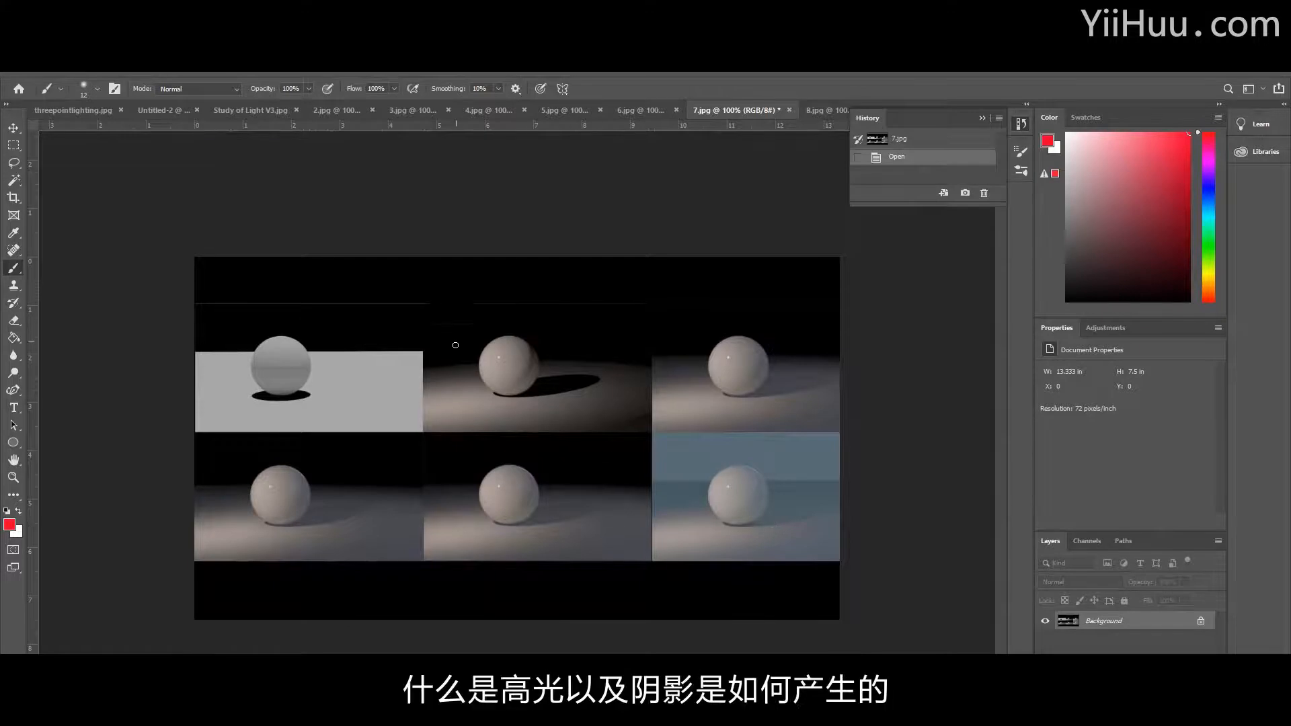
# Paint red arrows pointing at the second and third spheres with the Brush tool
pyautogui.moveTo(420, 322); pyautogui.dragTo(457, 342)
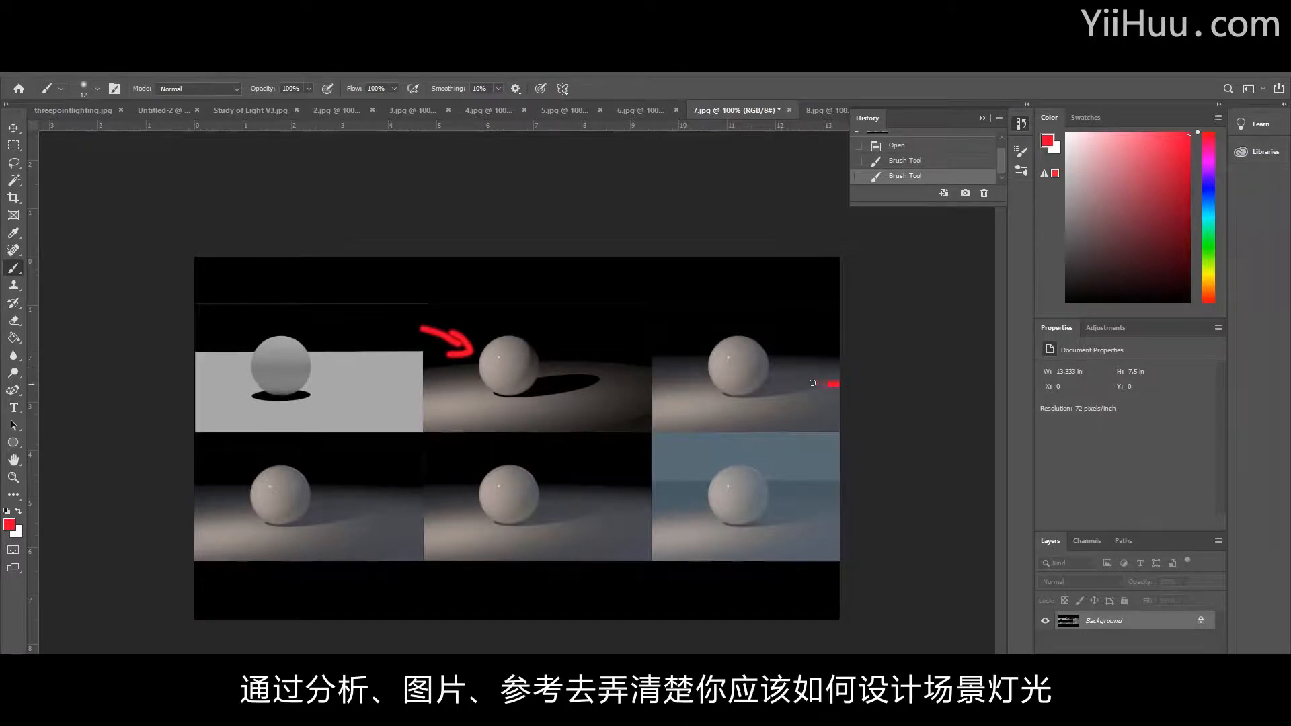
pyautogui.moveTo(836, 383); pyautogui.dragTo(803, 387)
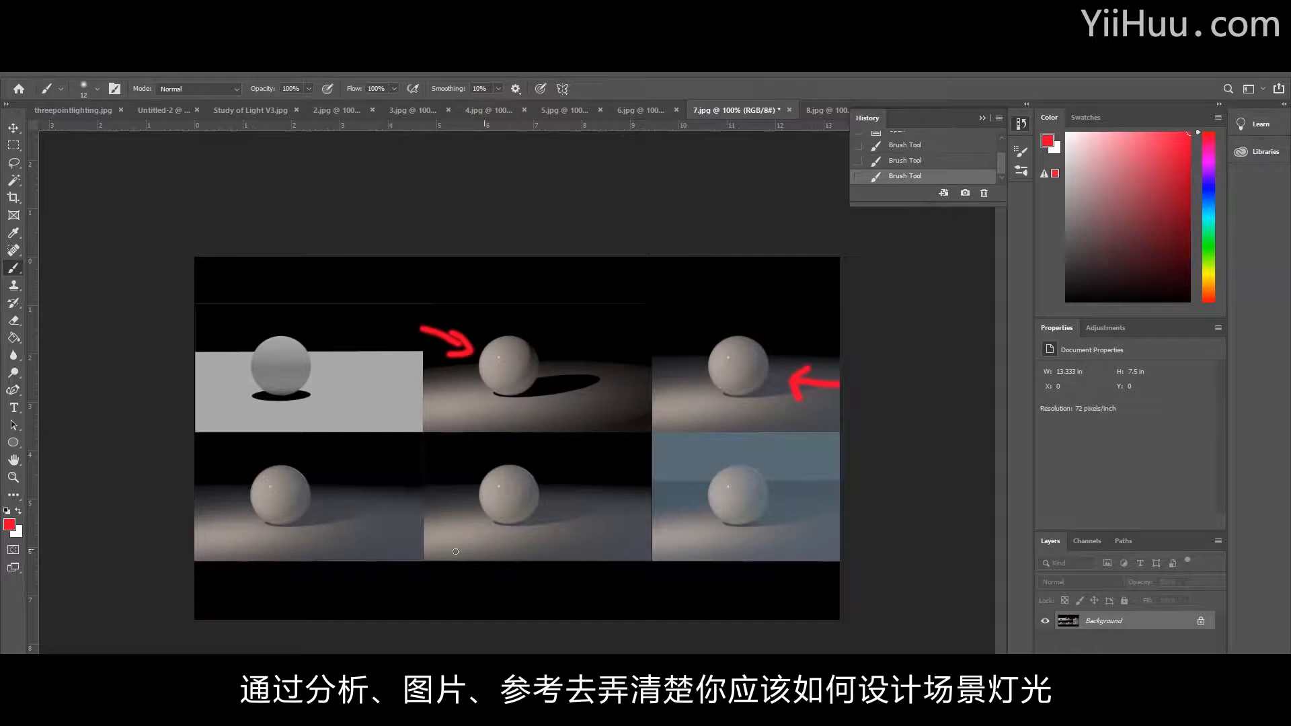
pyautogui.moveTo(343, 555)
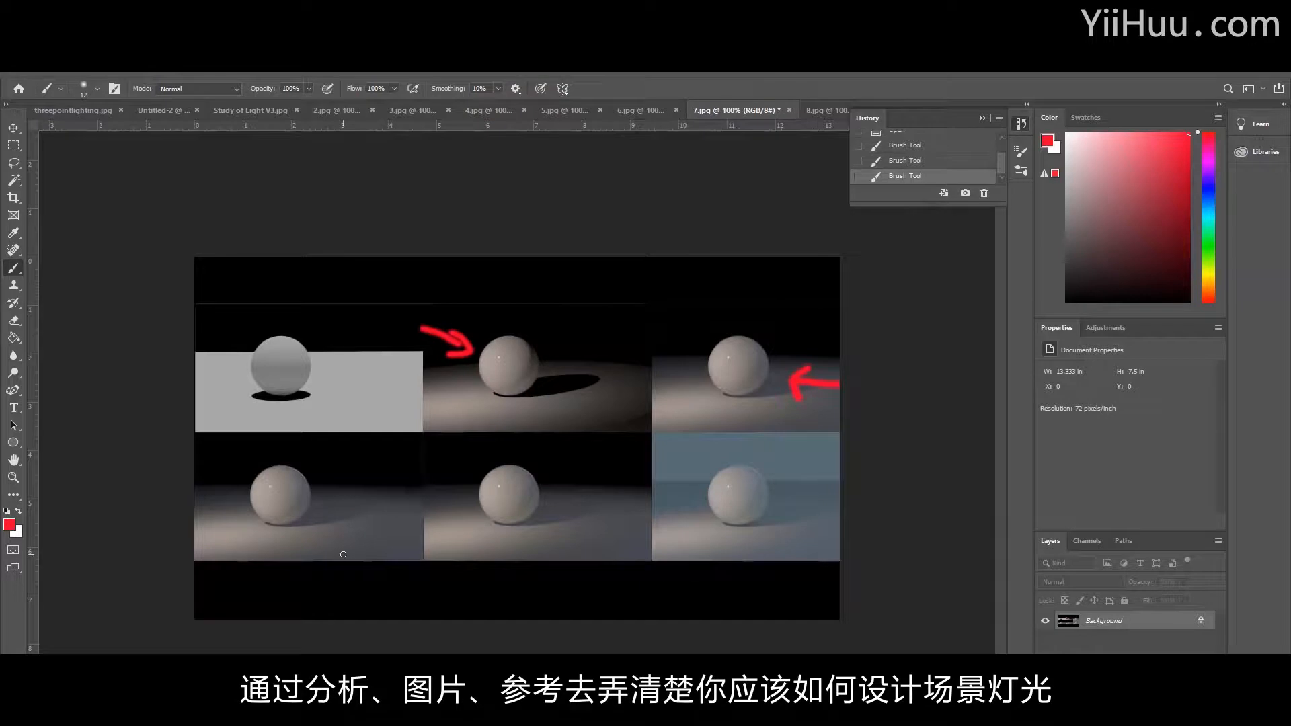
pyautogui.moveTo(288, 481)
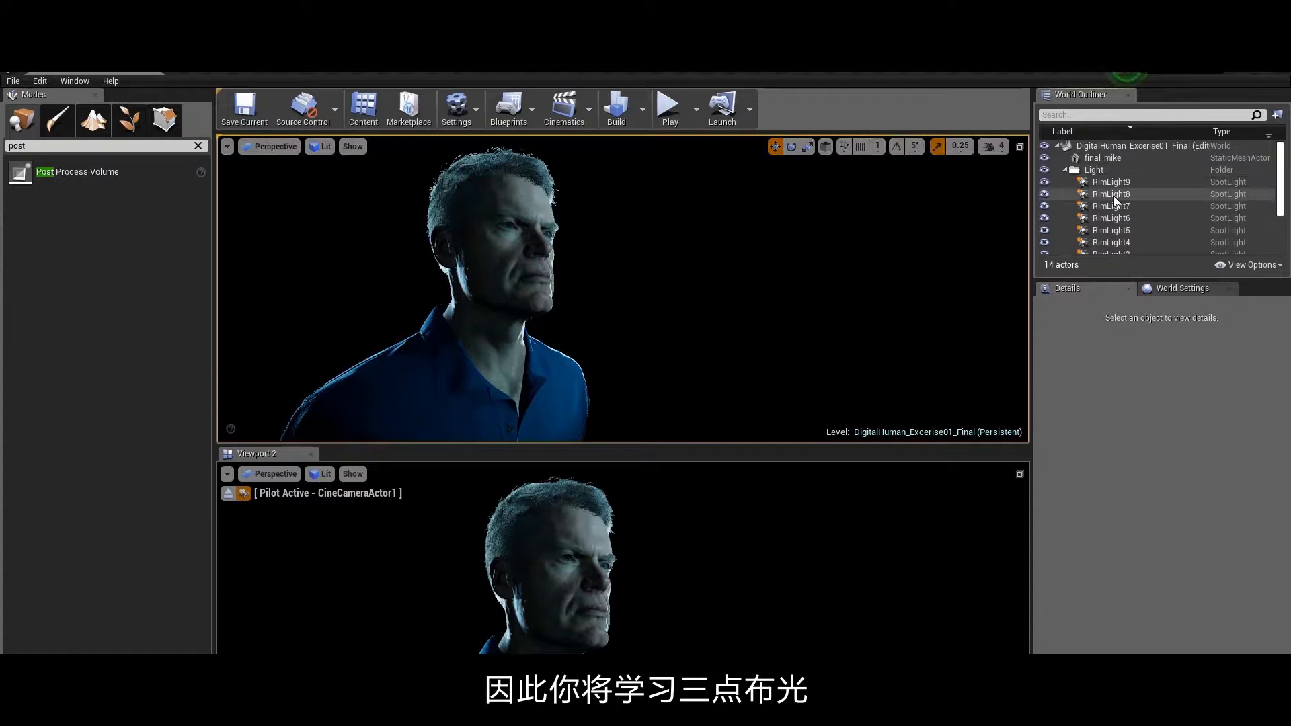
# Collapse the Light folder and select KeyLight to show its spot light Details
pyautogui.click(1108, 223)
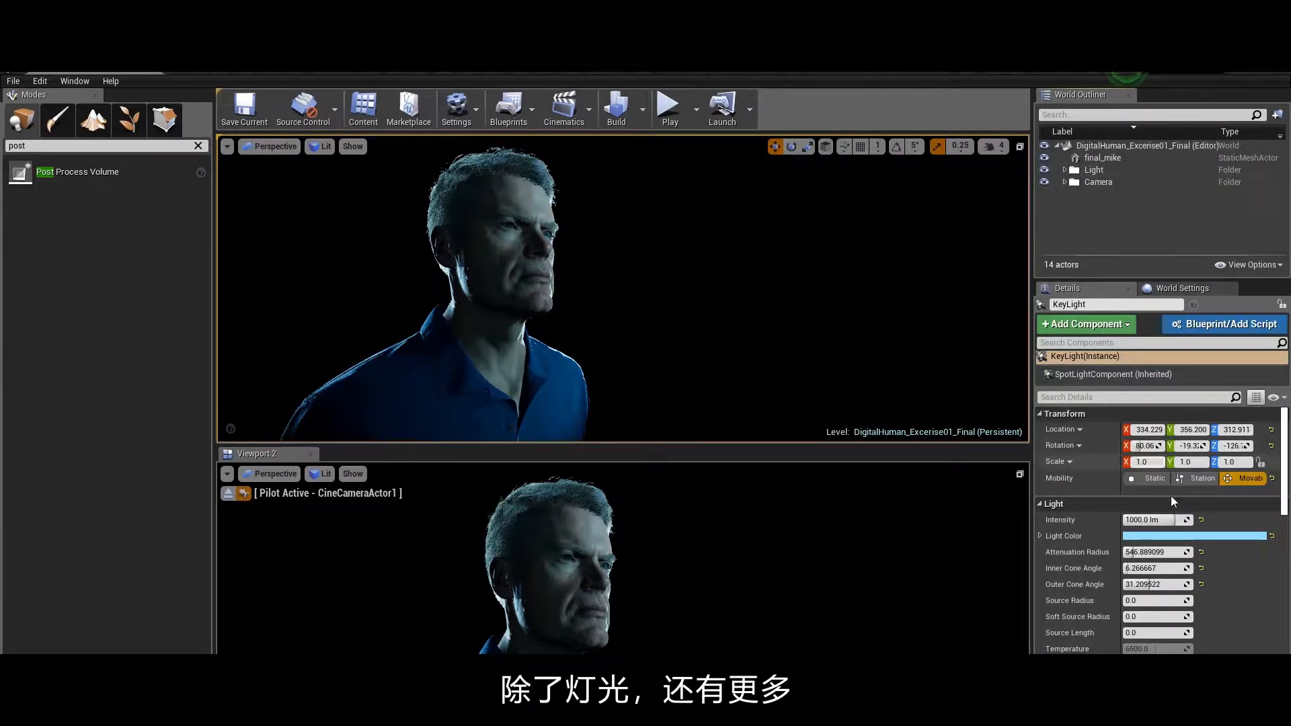
pyautogui.click(1196, 535)
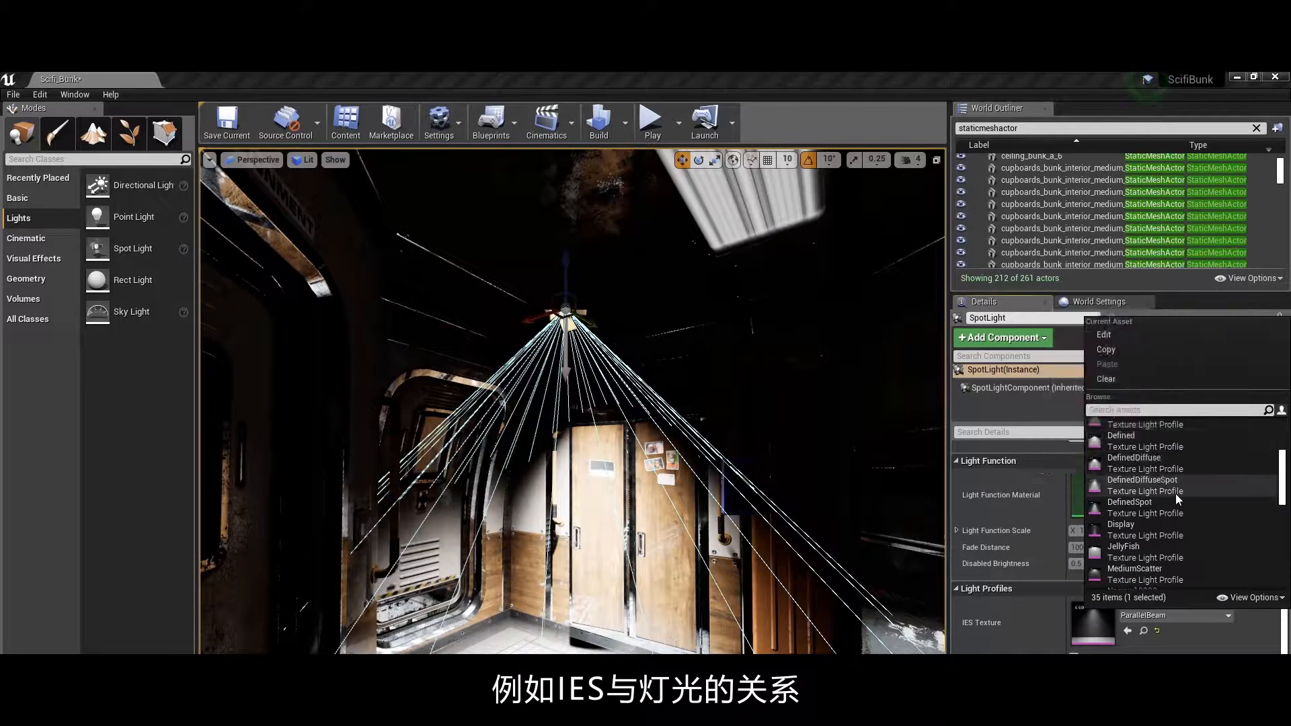
# Assign an IES profile texture to the spot light before profiling the GPU
pyautogui.click(1142, 478)
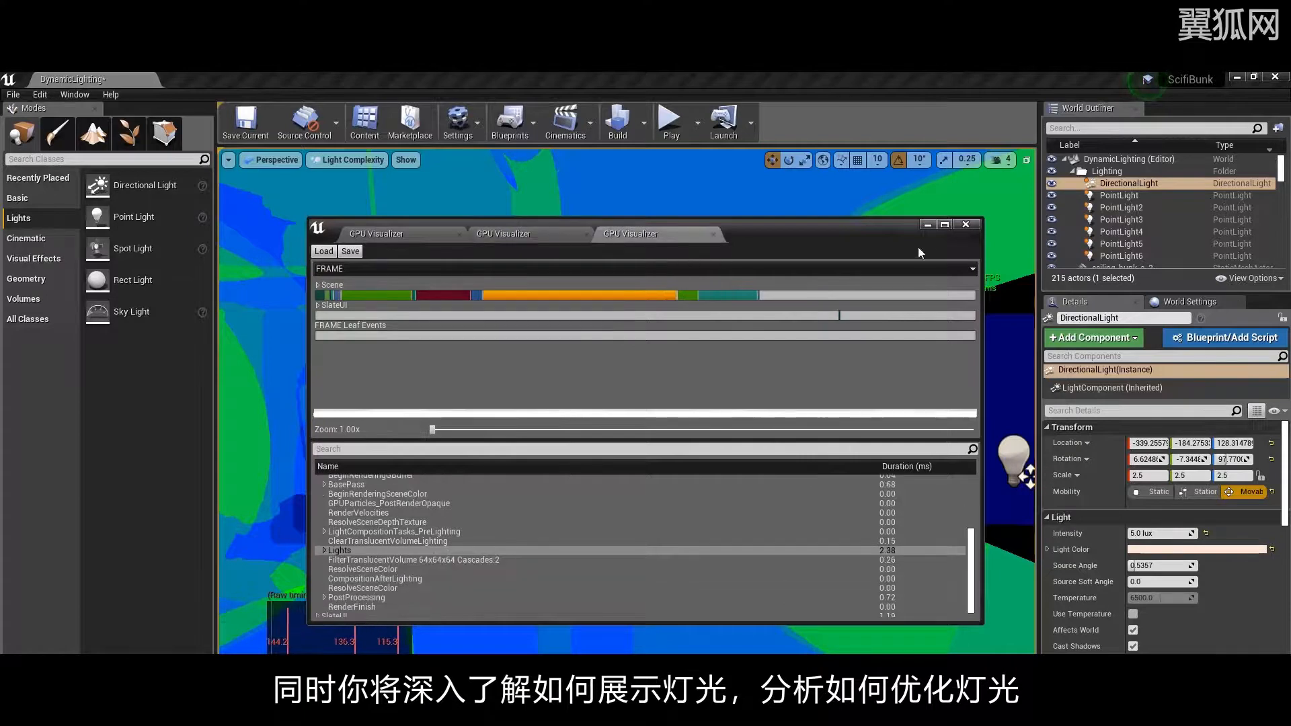
# Close the GPU Visualizer, re-profile and expand Scene to read the 0.89 ms Lights pass
pyautogui.click(966, 223)
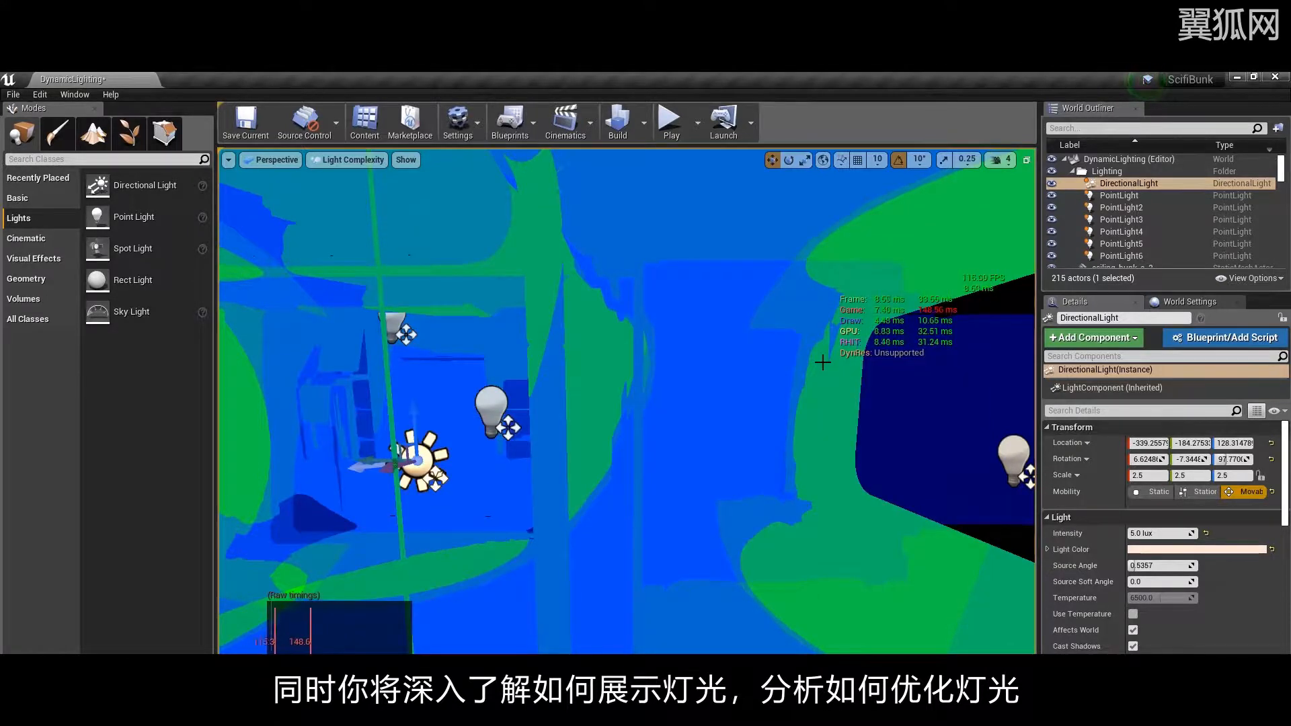
pyautogui.moveTo(1149, 196)
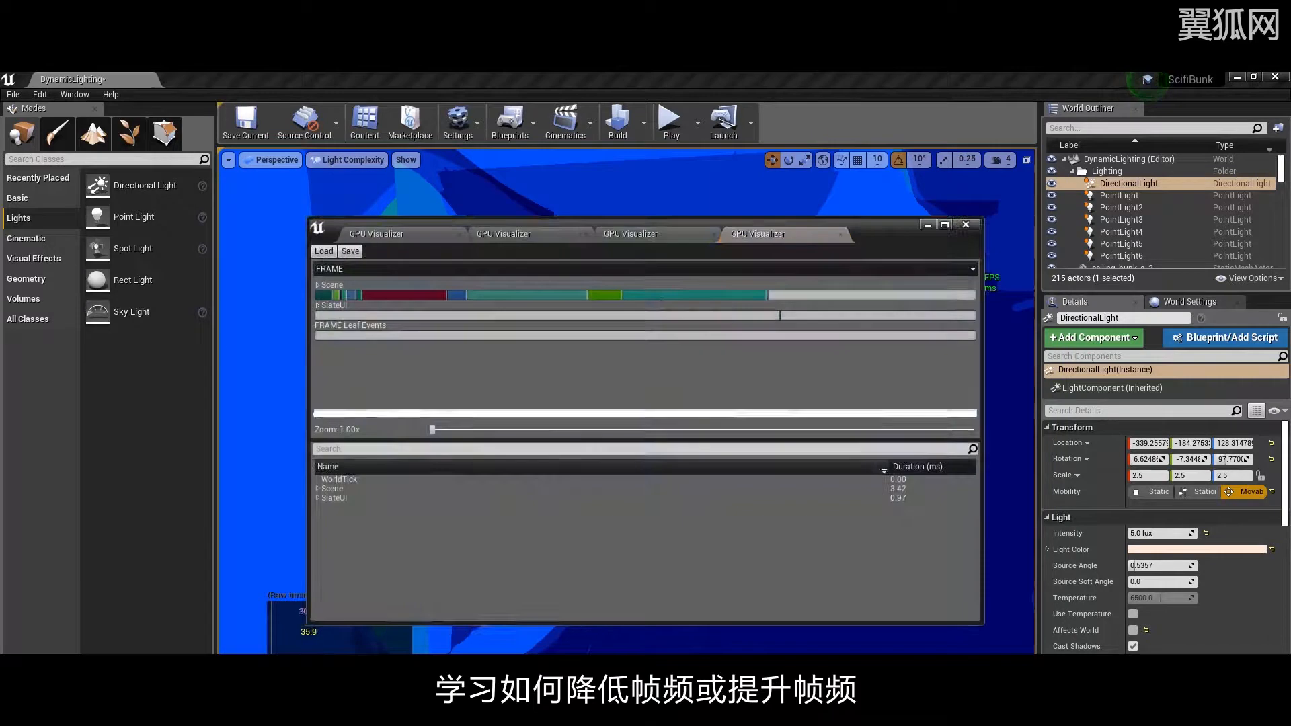
pyautogui.click(525, 295)
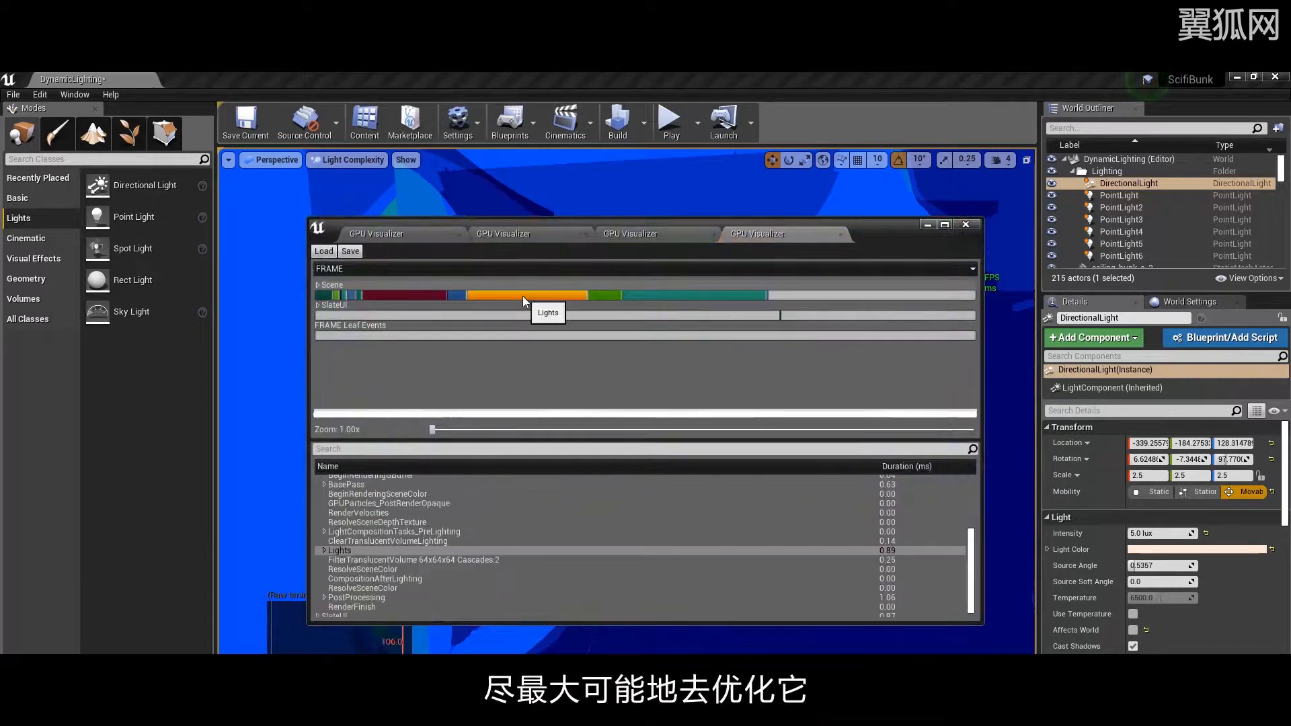
pyautogui.moveTo(676, 573)
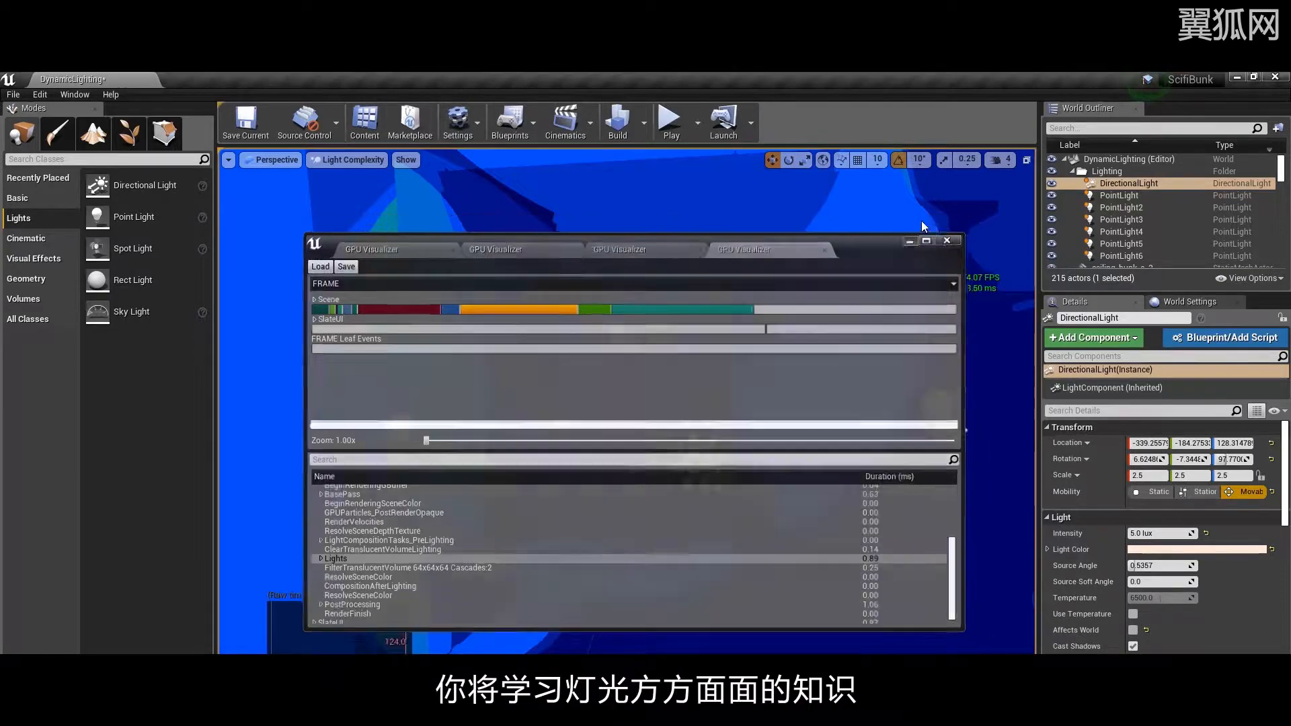
pyautogui.click(948, 240)
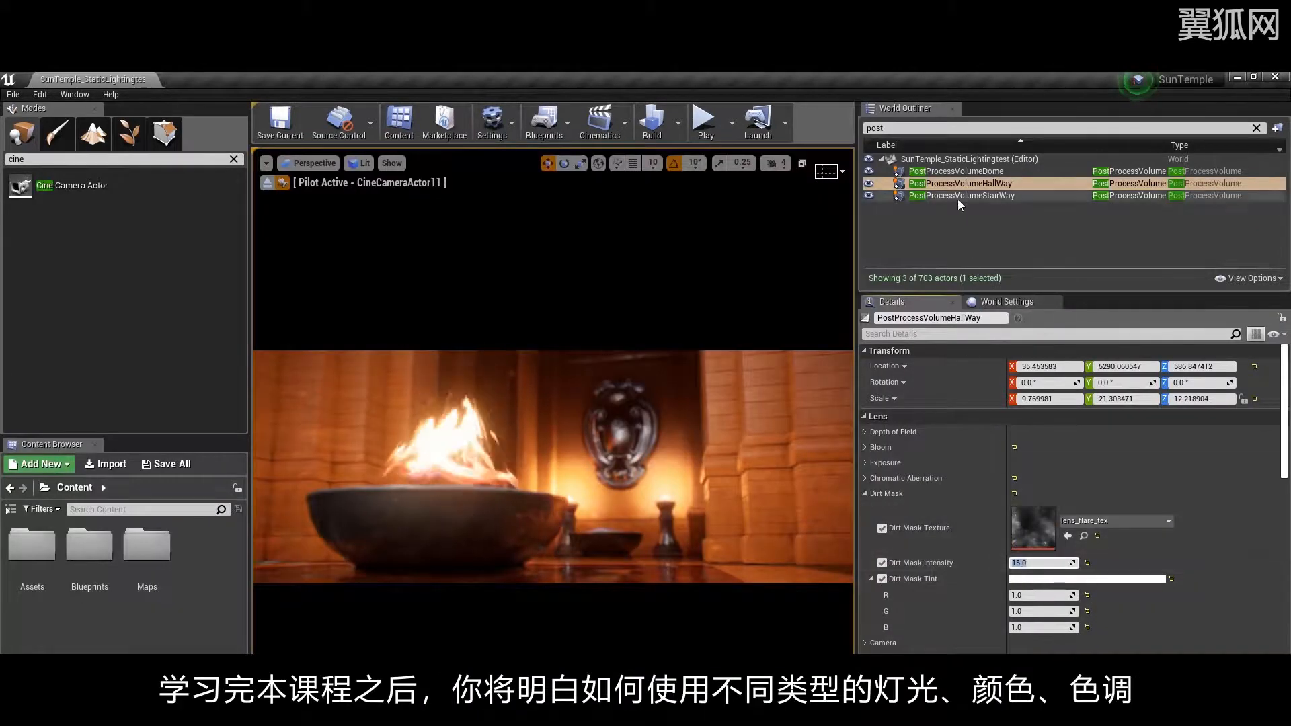
# Edit Dirt Mask Intensity on the StairWay and Dome post process volumes, Dome at 15.0, clearing the actor search
pyautogui.click(962, 195)
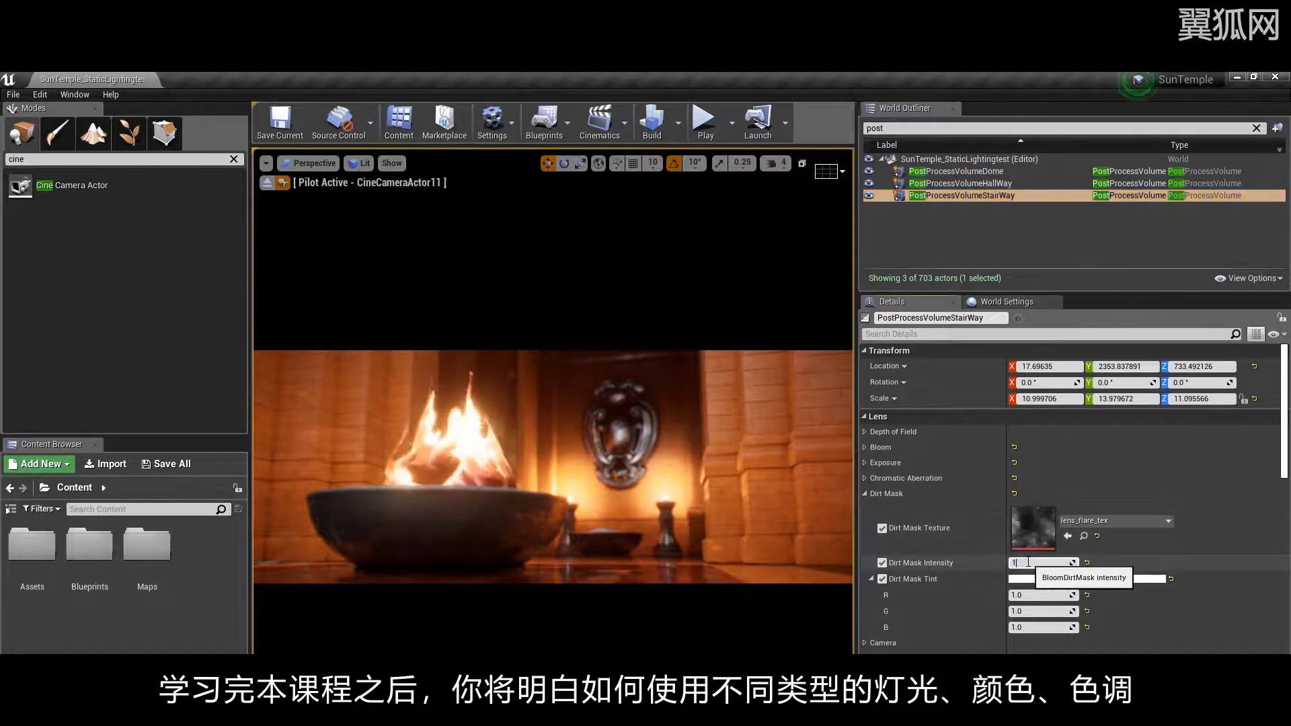
pyautogui.click(955, 171)
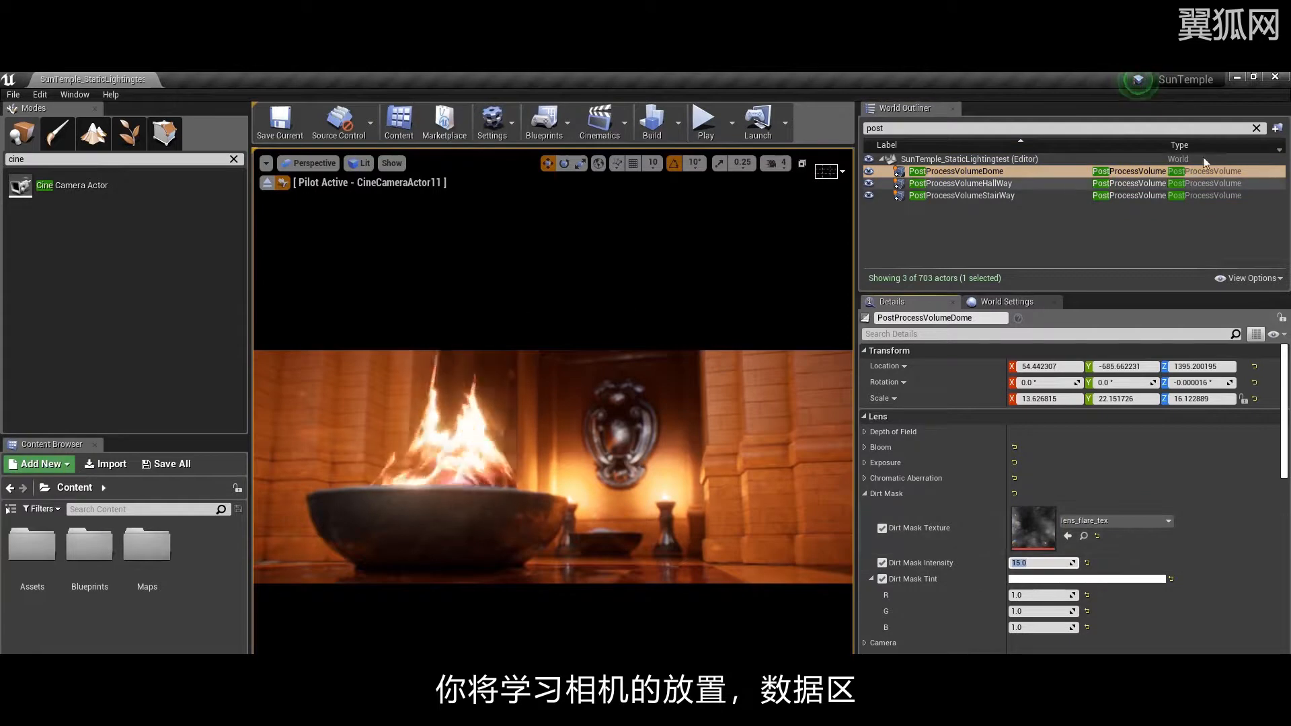
pyautogui.click(1257, 128)
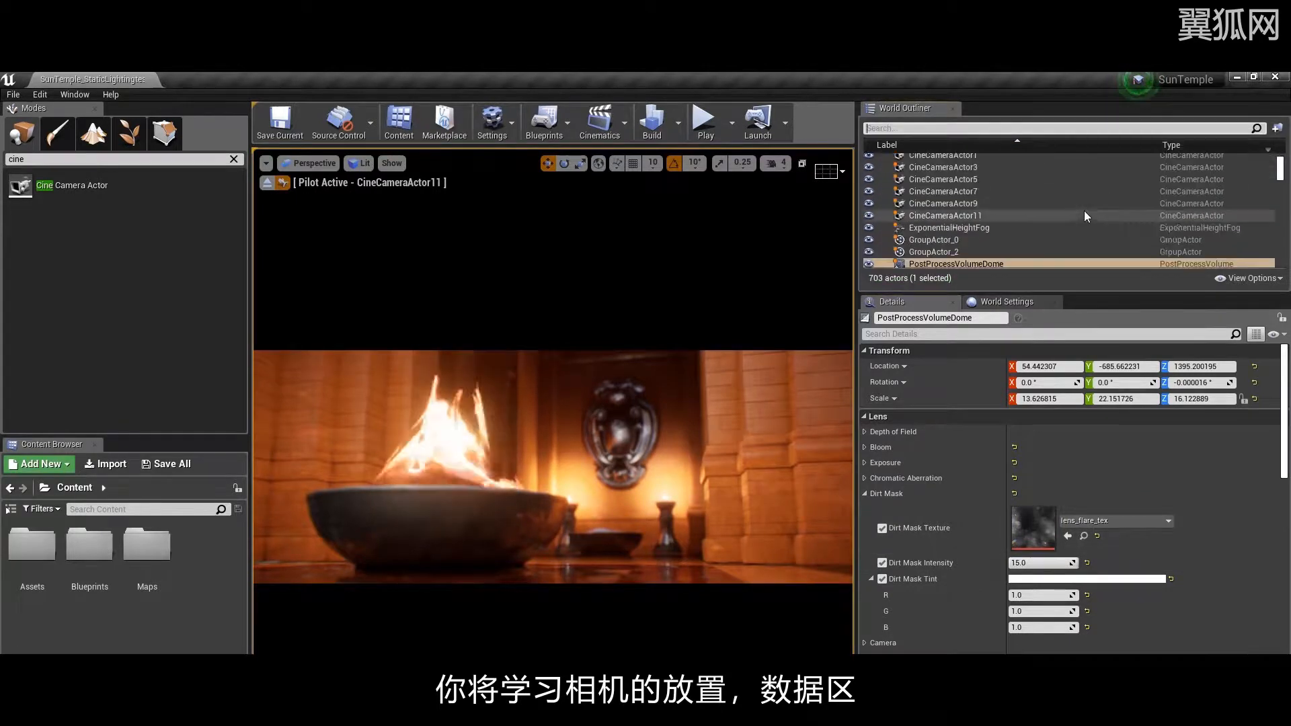
pyautogui.click(945, 216)
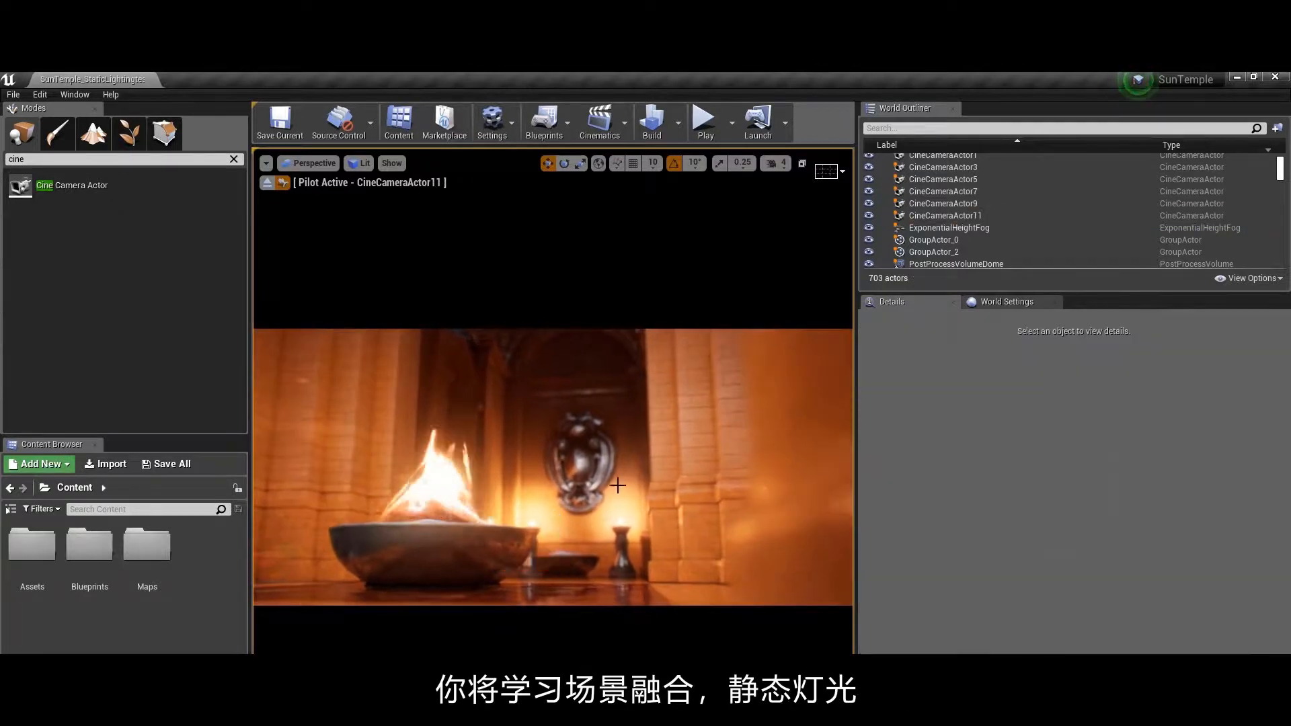
# Select CineCameraActor11 and reveal its Lens and Focus Settings, focus distance near 533
pyautogui.click(944, 215)
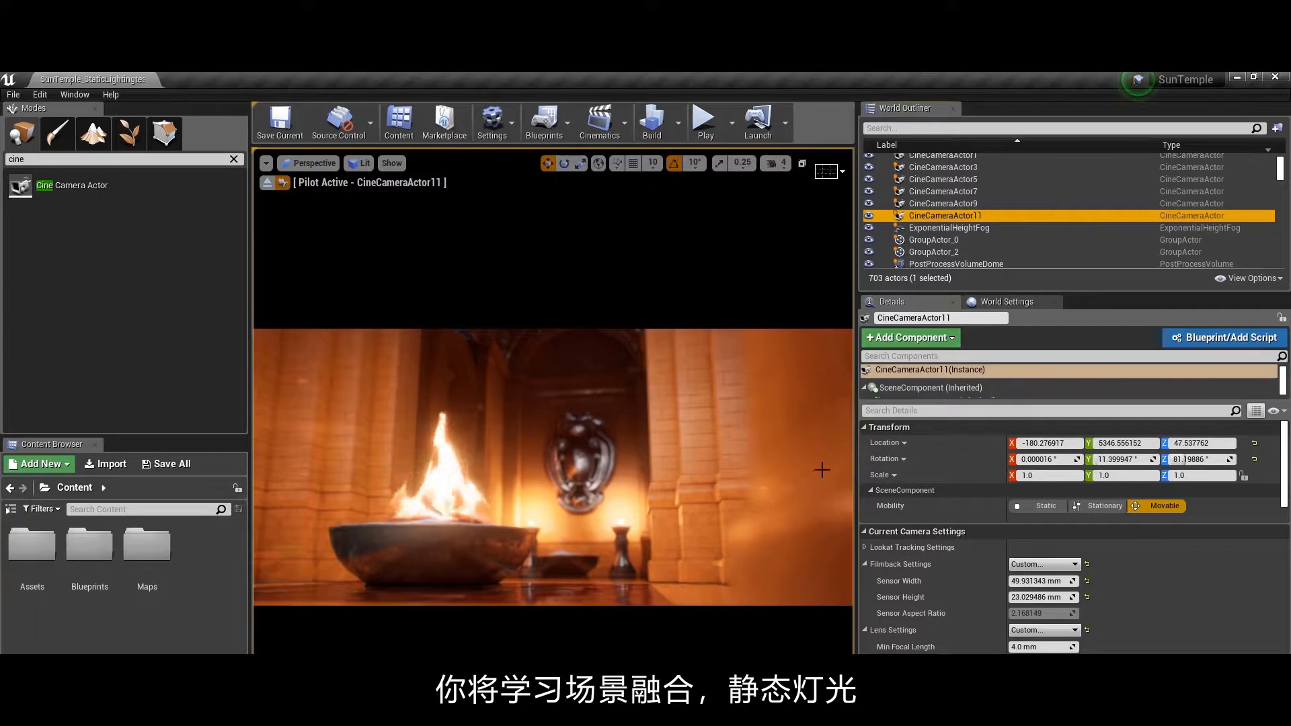
pyautogui.scroll(-3)
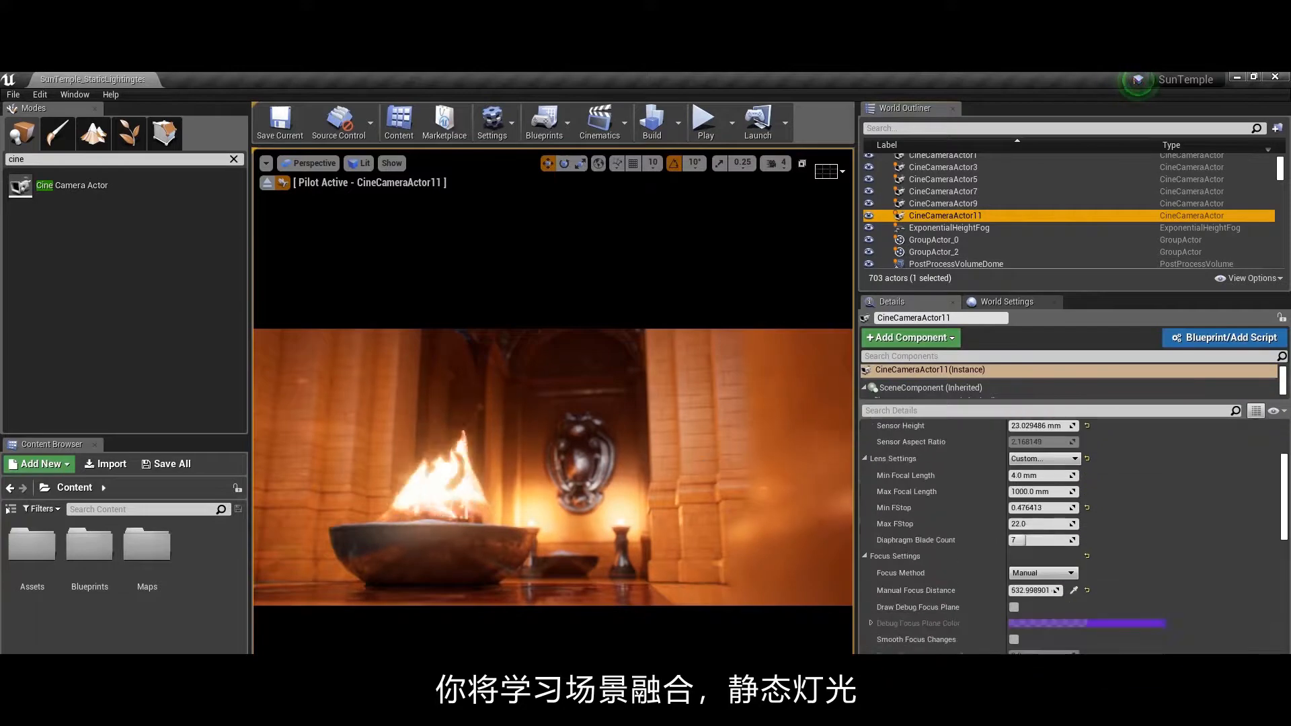